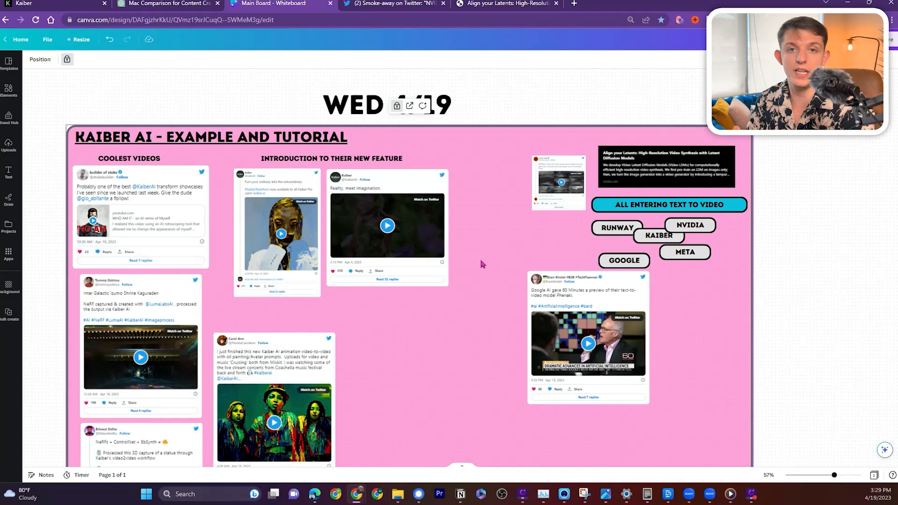
mouse_move(470, 280)
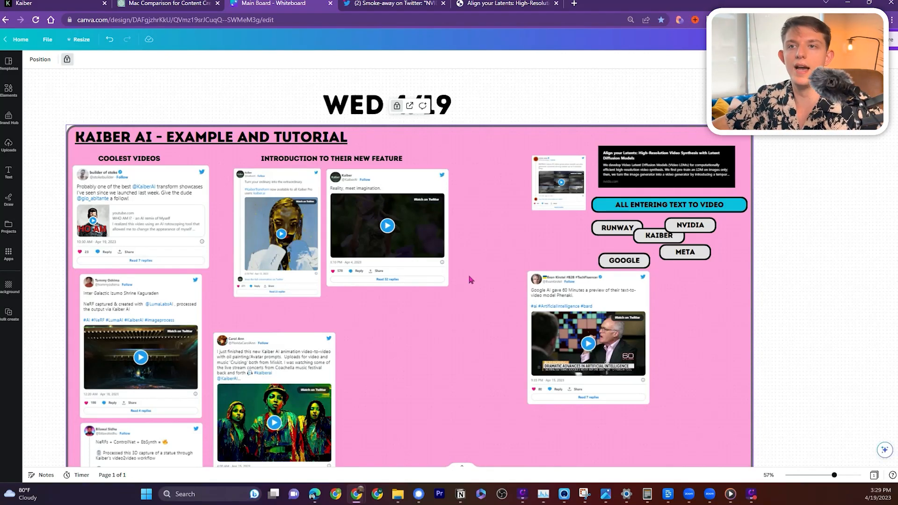
Follow the NVIDIA Research link card to the Align your Latents project page.
scroll("down", 3)
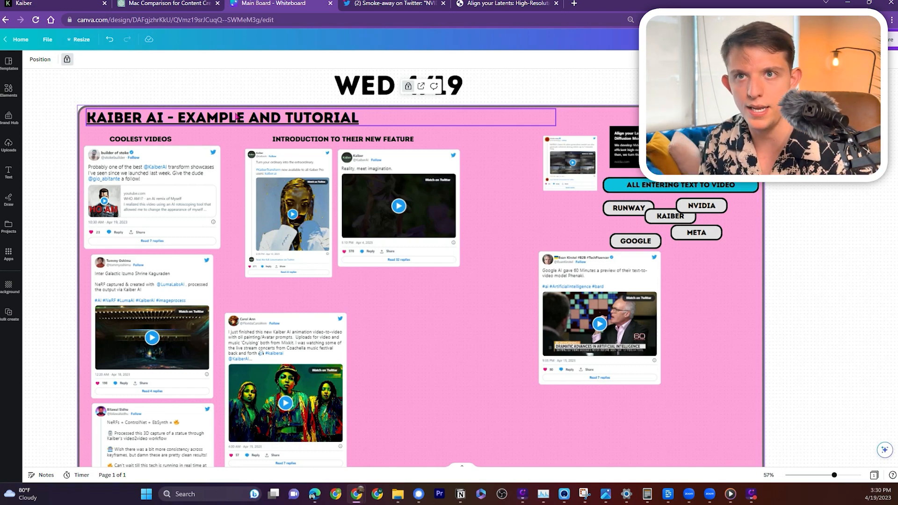
scroll("down", 3)
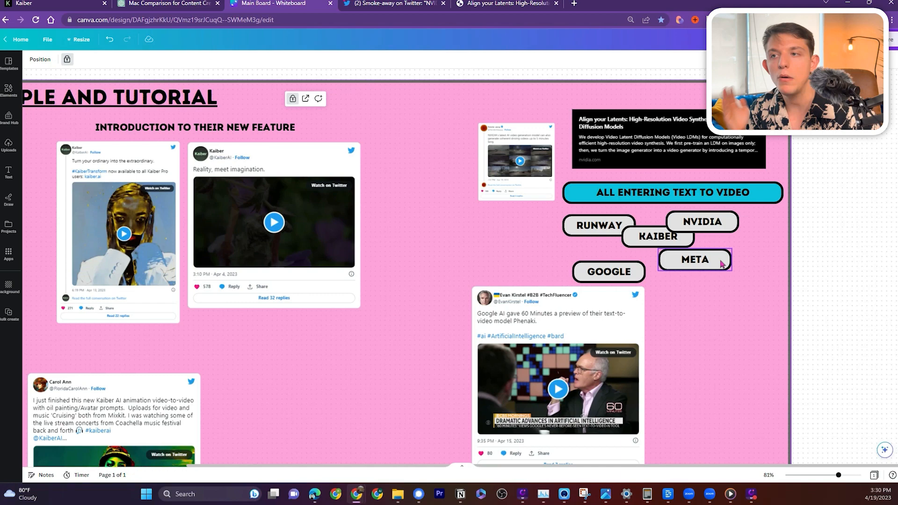
left_click(667, 140)
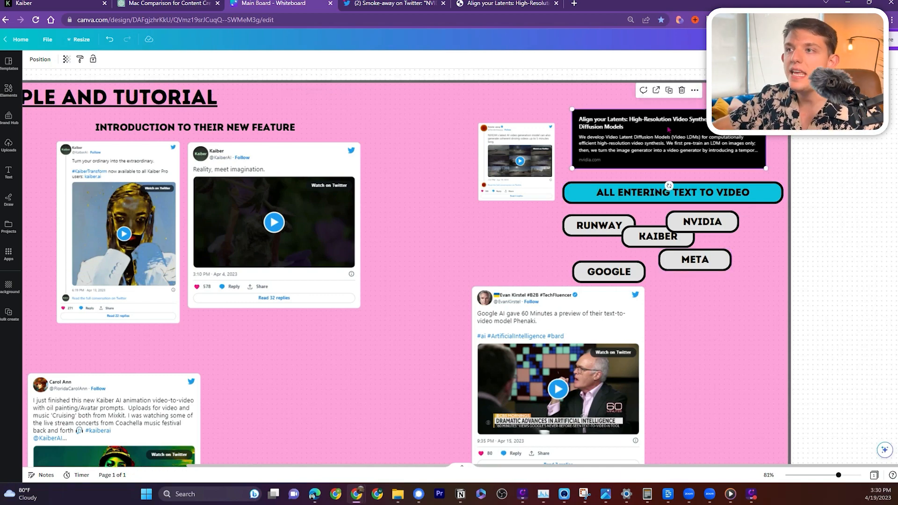
left_click(509, 4)
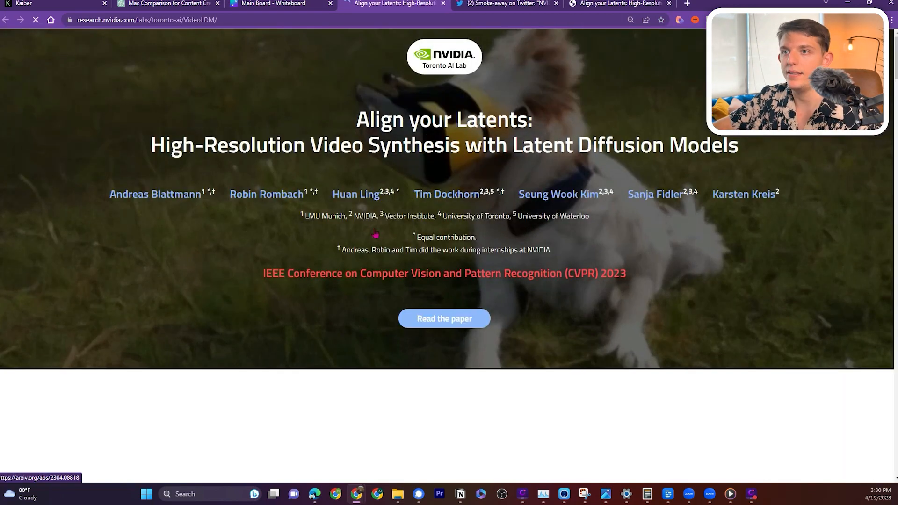
Scroll through the grid of generated sample videos down to the abstract.
scroll("down", 3)
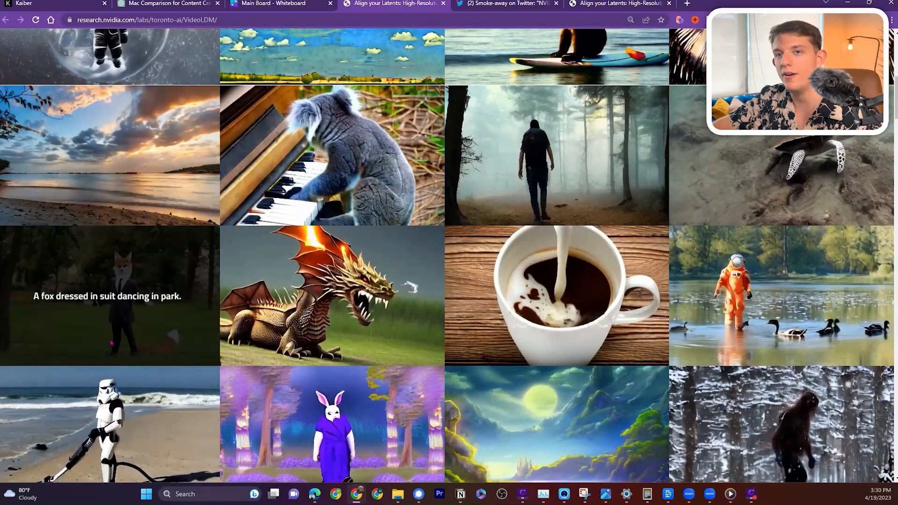
scroll("down", 3)
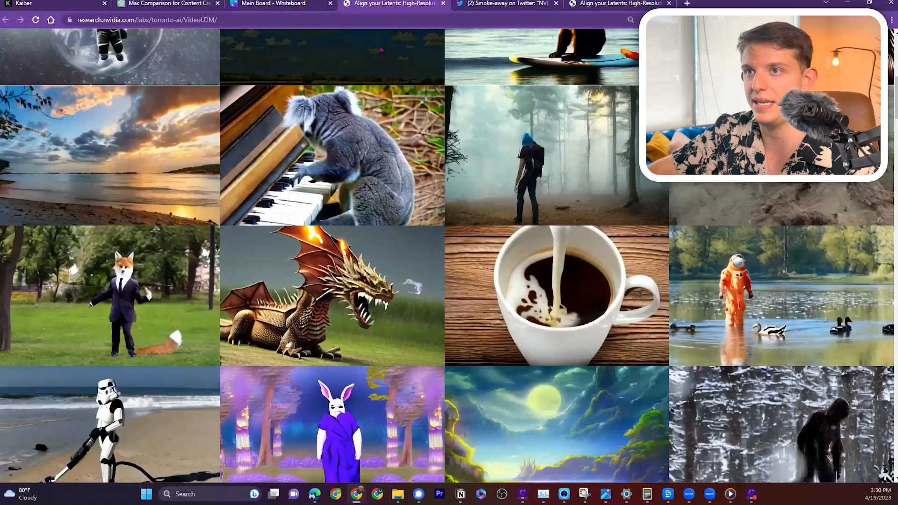
scroll("down", 3)
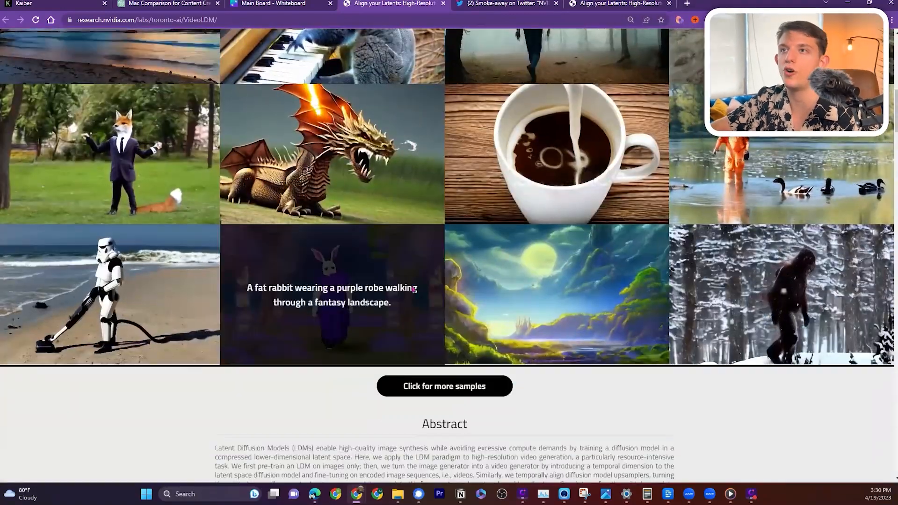
View Smoke-away's NVIDIA driving-video thread, then Evan Kirstel's Phenaki tweet.
left_click(504, 7)
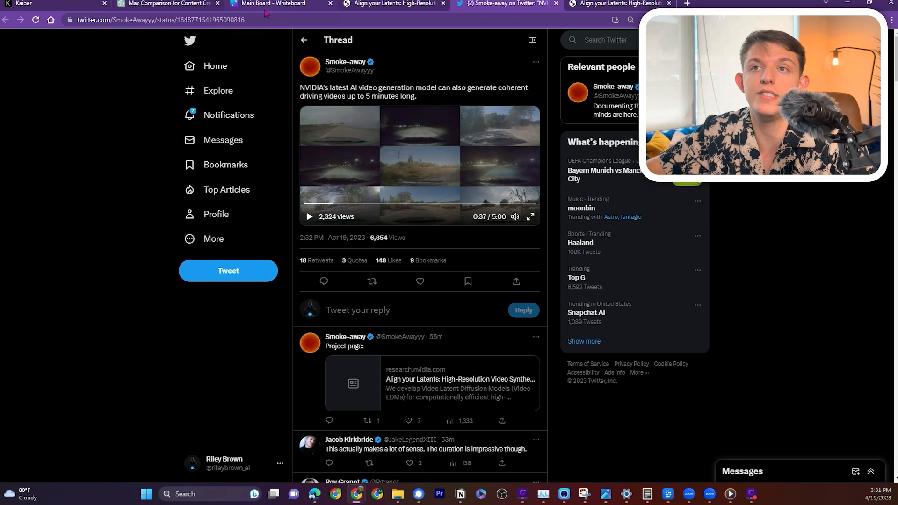
mouse_move(271, 5)
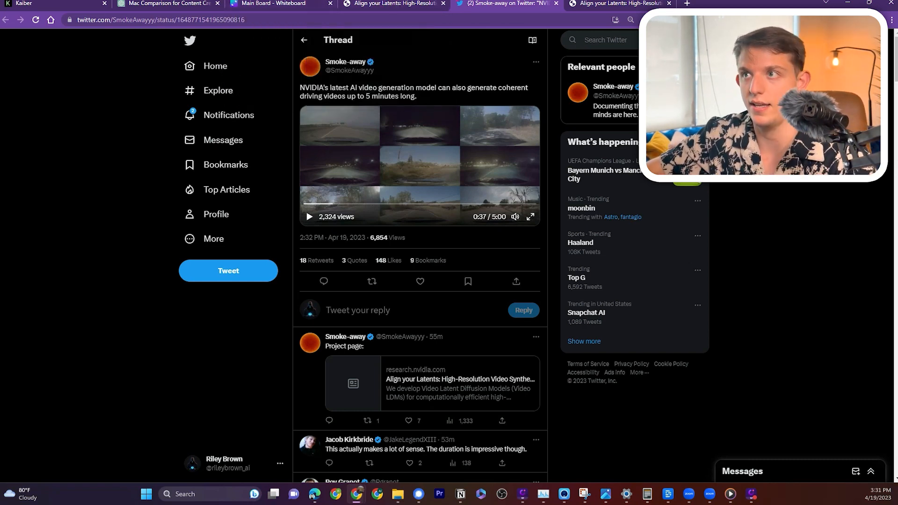
left_click(279, 4)
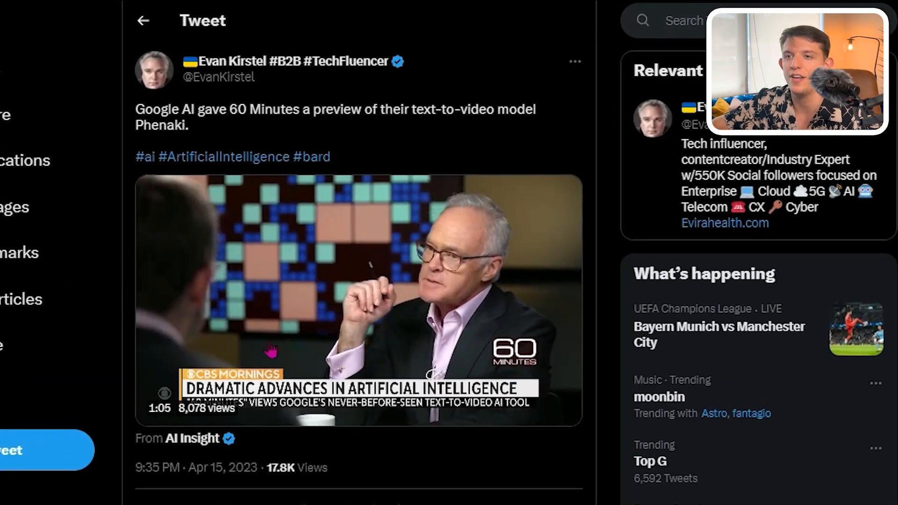
Play the embedded 60 Minutes Phenaki clip in Evan Kirstel's tweet.
left_click(295, 346)
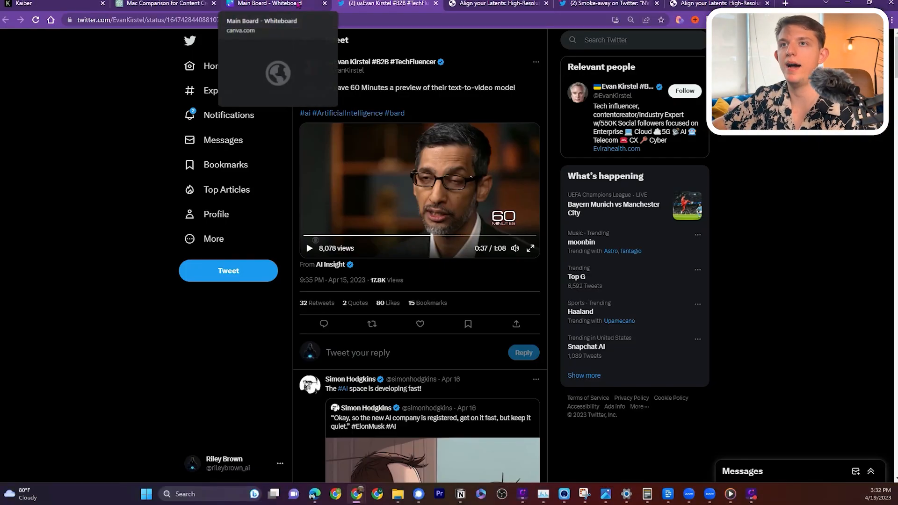
Return to the Kaiber Main Board and scroll to the oil-painting animation tweet embed.
left_click(266, 3)
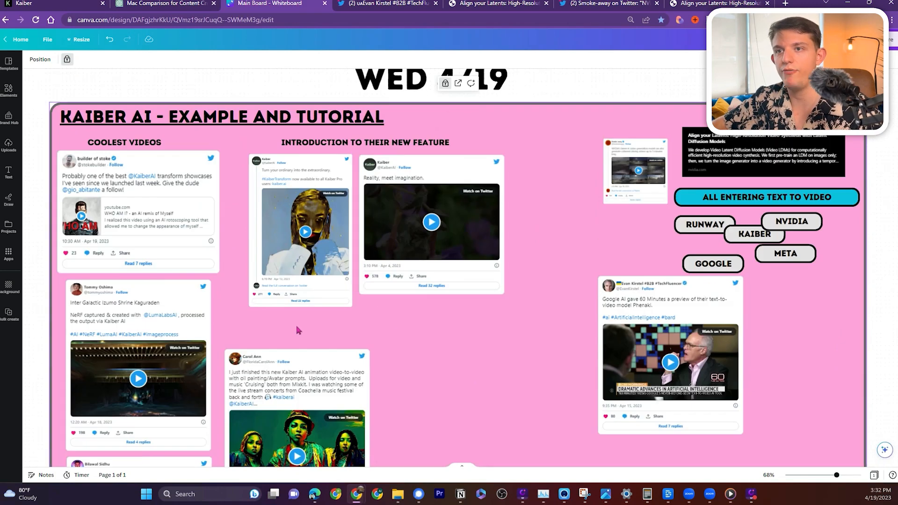
mouse_move(290, 333)
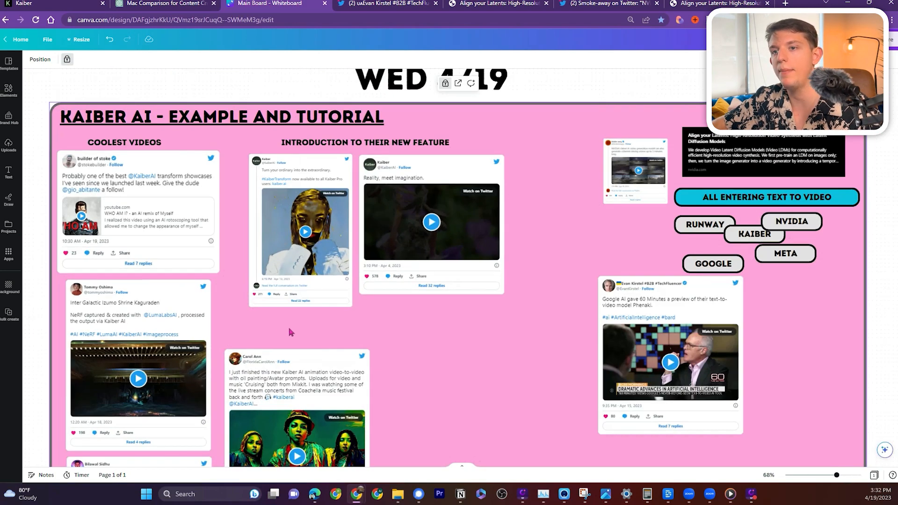
scroll("down", 3)
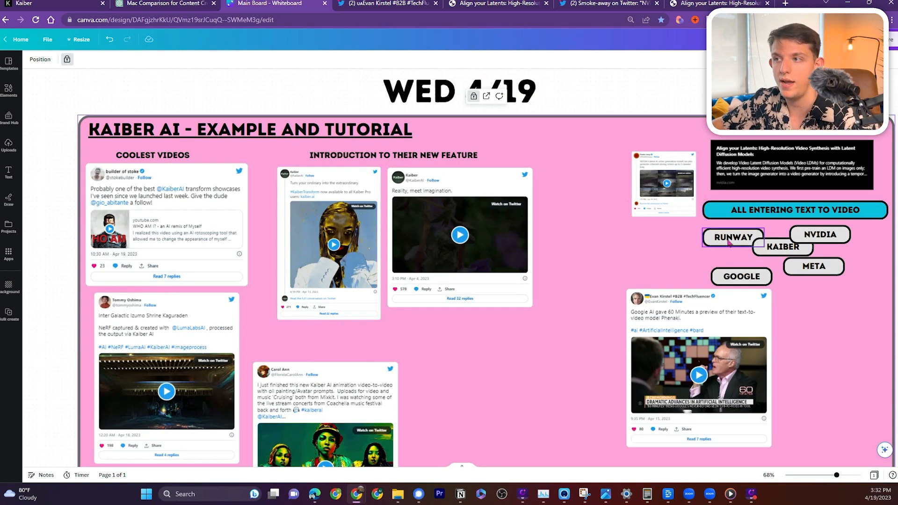
scroll("down", 3)
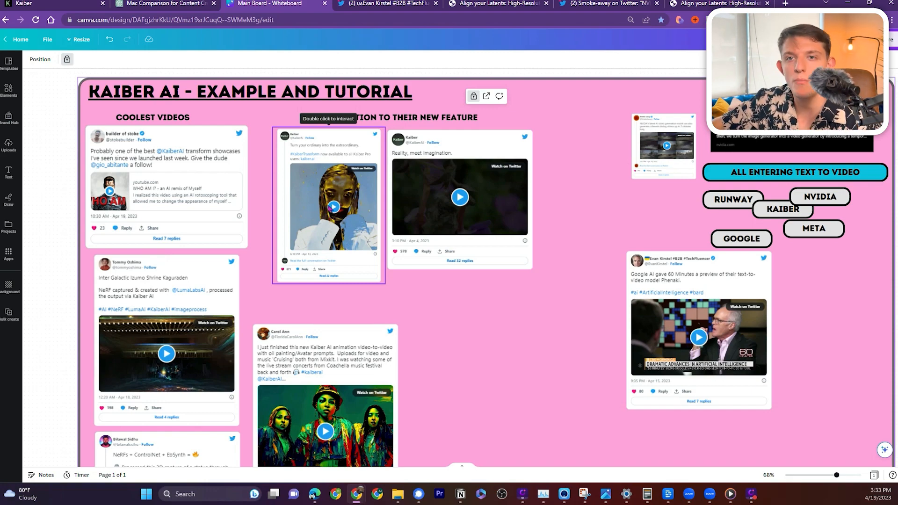
scroll("down", 3)
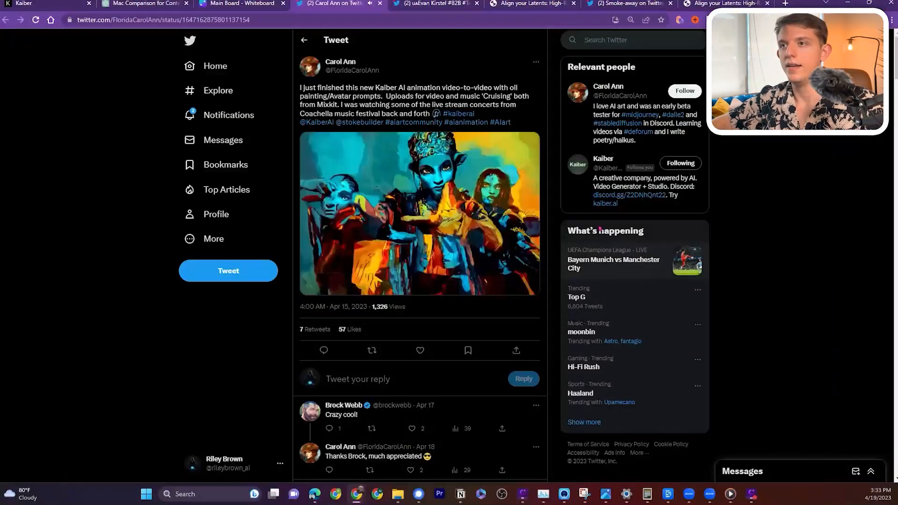
Play Carol Ann's oil-painting animation, then view builder of stoke's Kaiber showcase tweet.
left_click(419, 214)
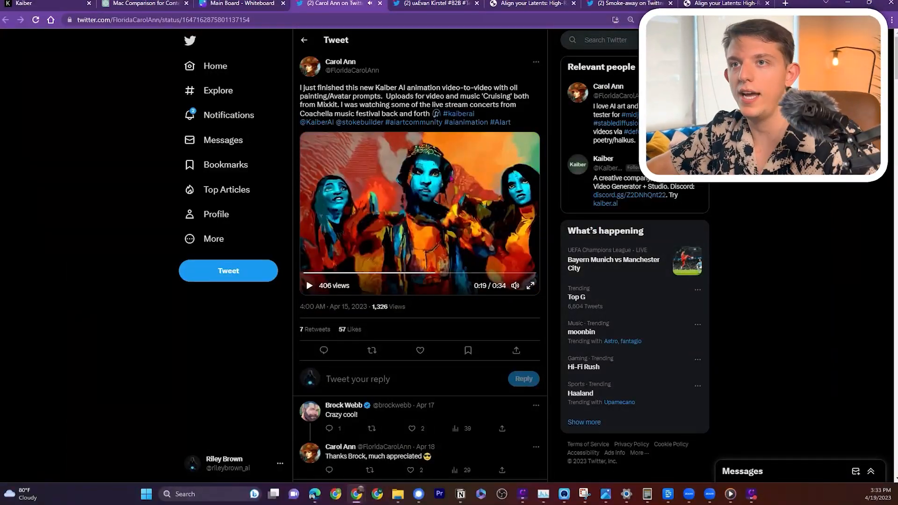
left_click(608, 39)
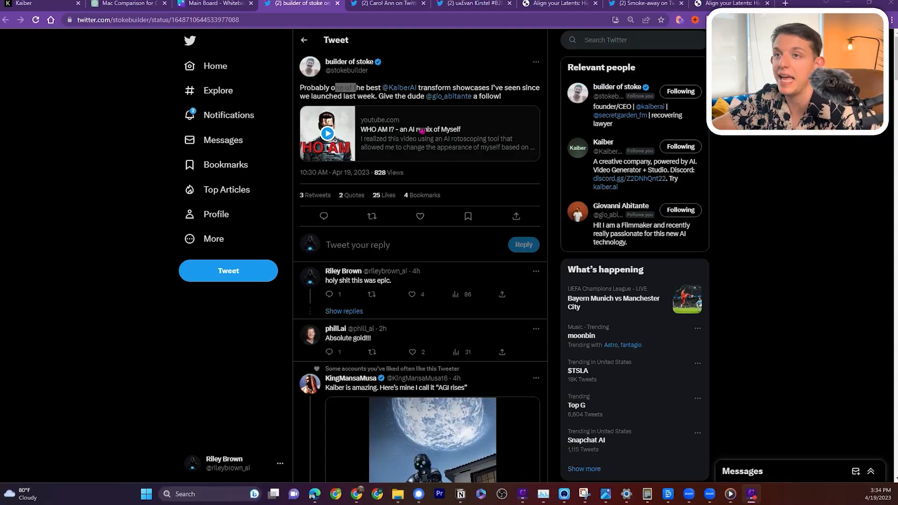
Play the embedded 'WHO AM I?' AI remix video in full screen.
left_click(328, 133)
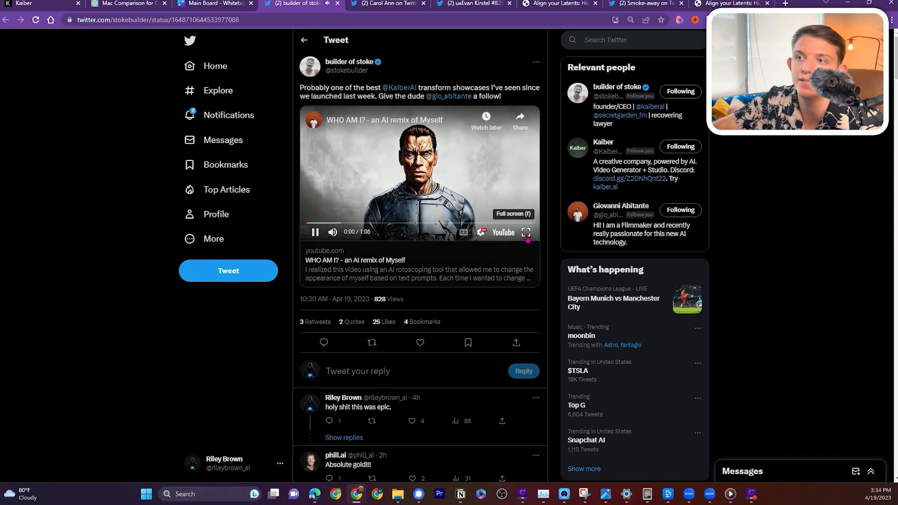
left_click(525, 231)
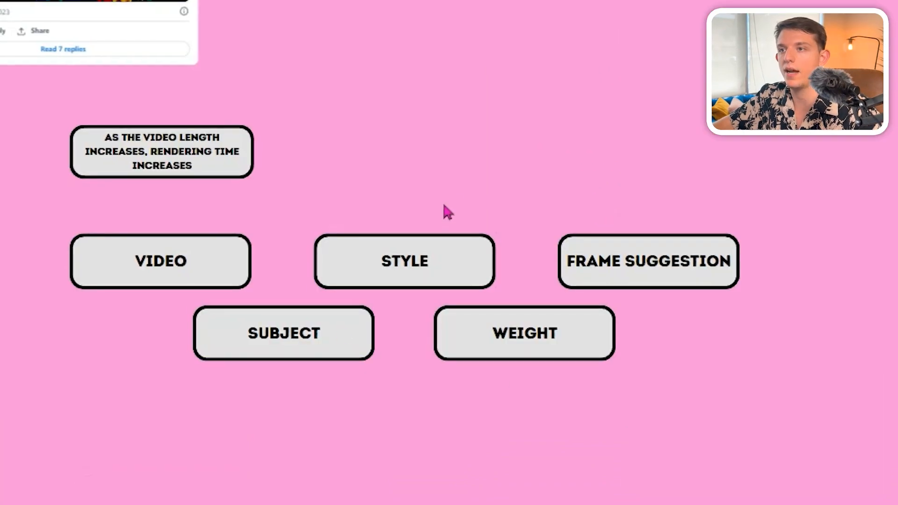
Point out the Video, Style, Weight and Frame Suggestion boxes of the Kaiber workflow.
left_click(624, 267)
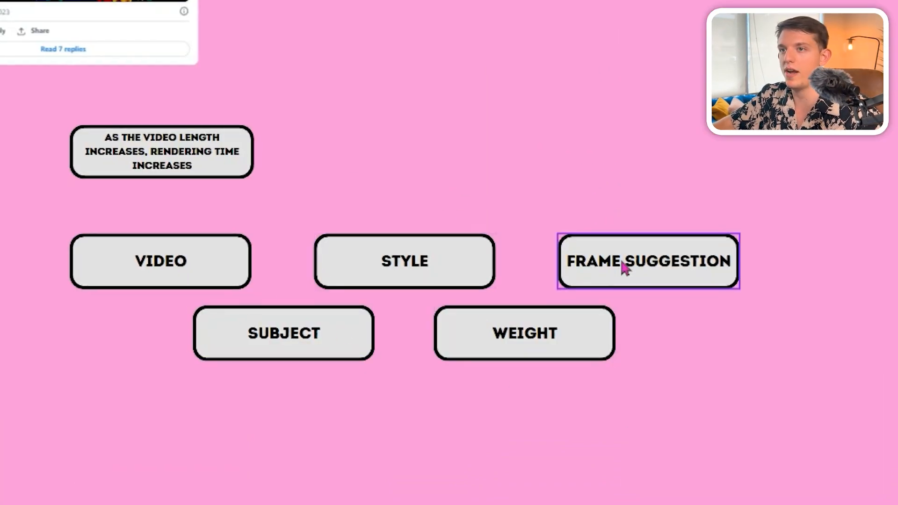
left_click(159, 275)
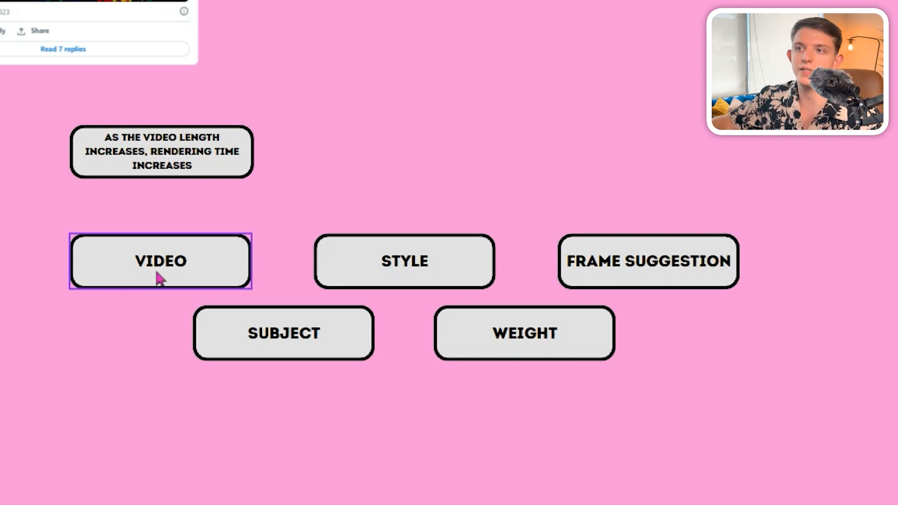
left_click(417, 258)
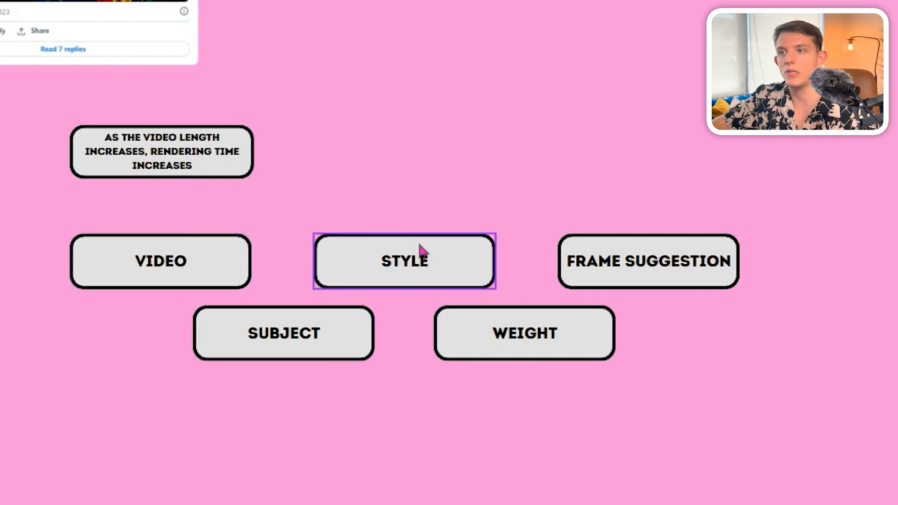
left_click(286, 333)
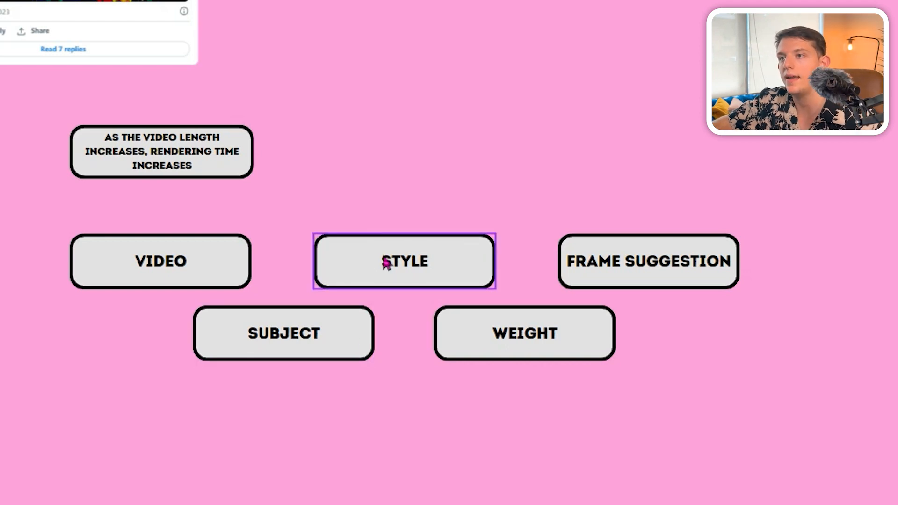
left_click(547, 344)
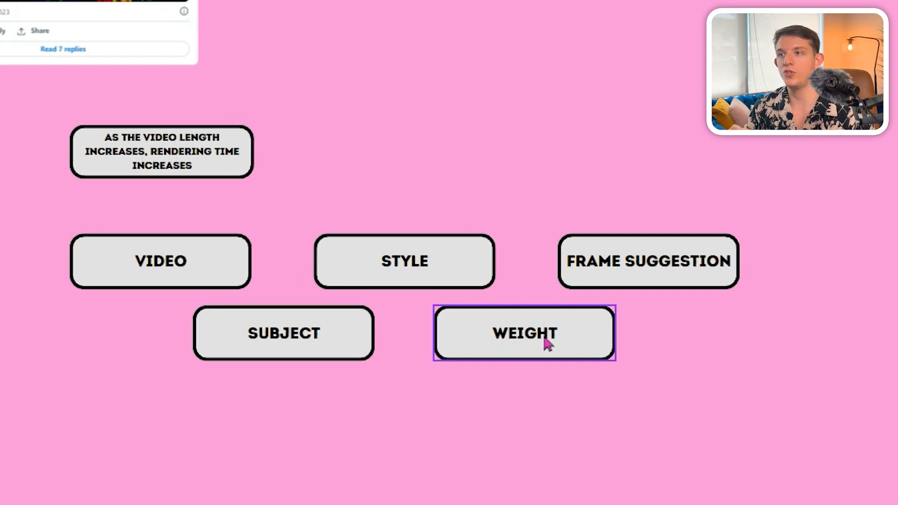
Add a 'Generate Video' box as the final step, aligned in the row after Weight.
left_click(649, 261)
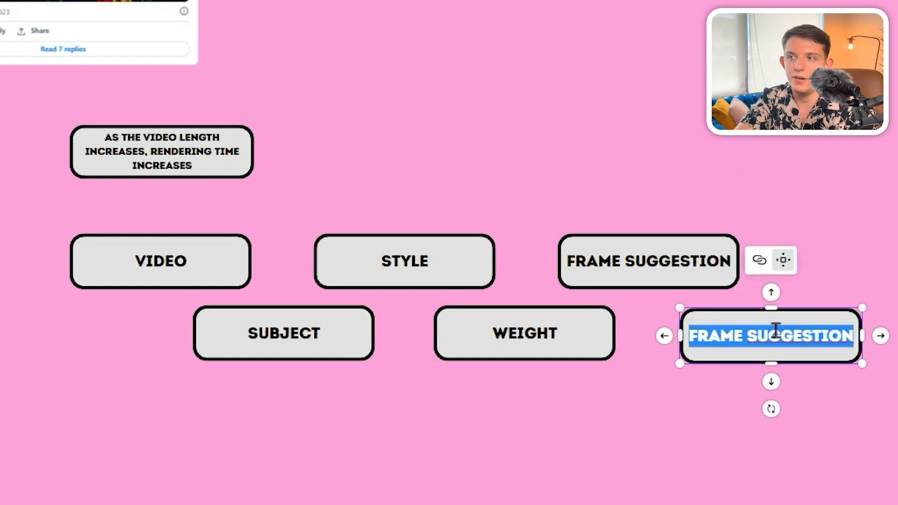
type("GENERATE")
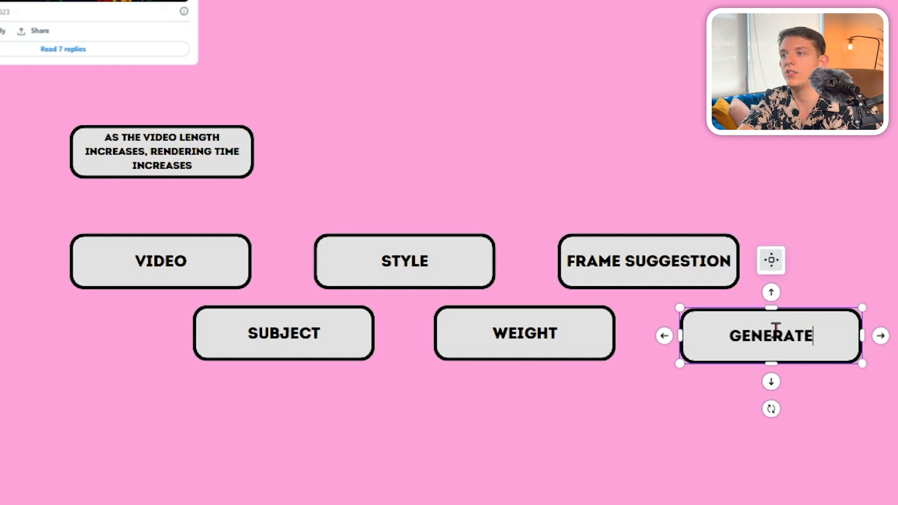
type("VIDEO")
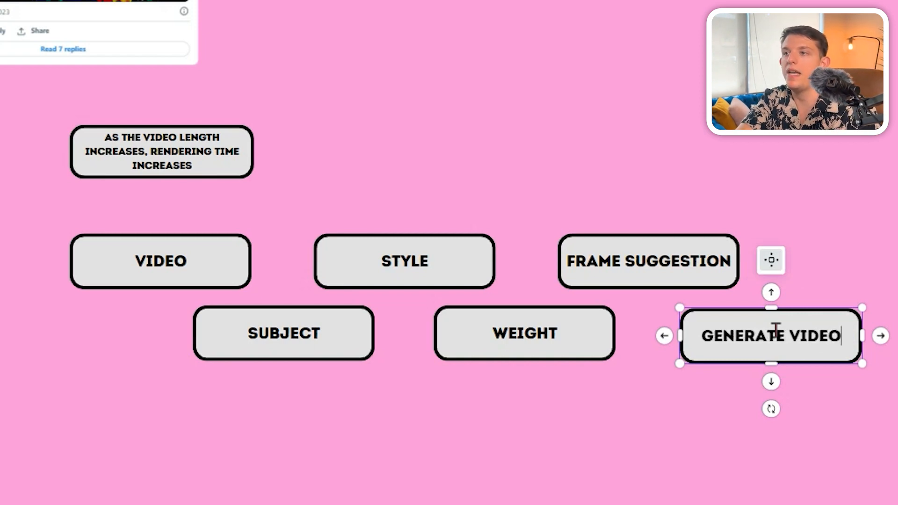
left_click(623, 79)
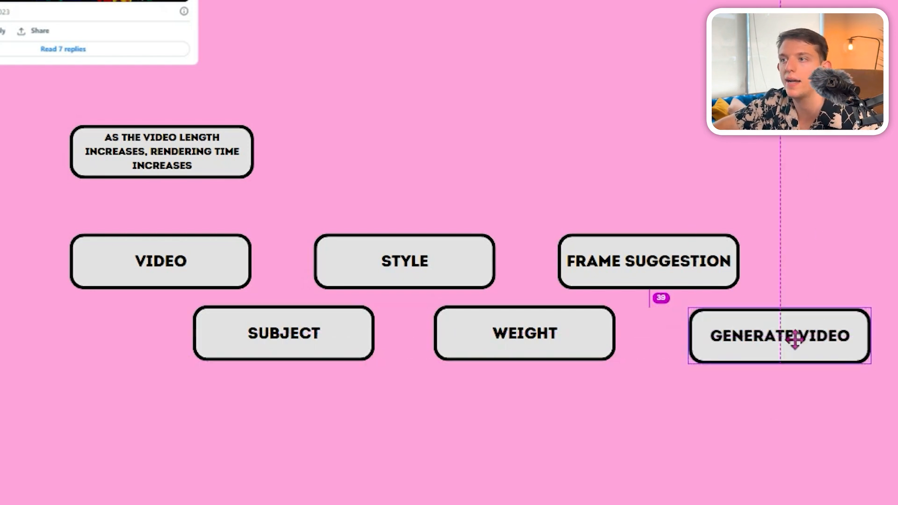
left_click(780, 336)
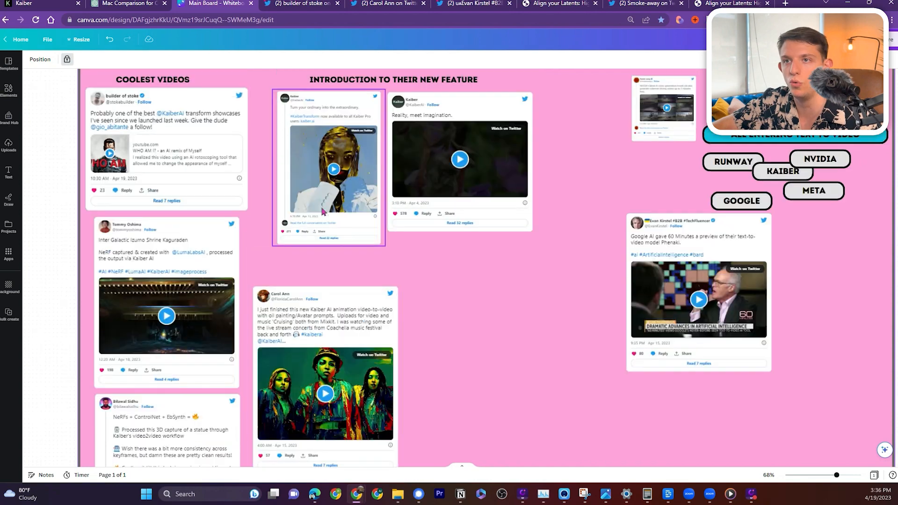
scroll("down", 3)
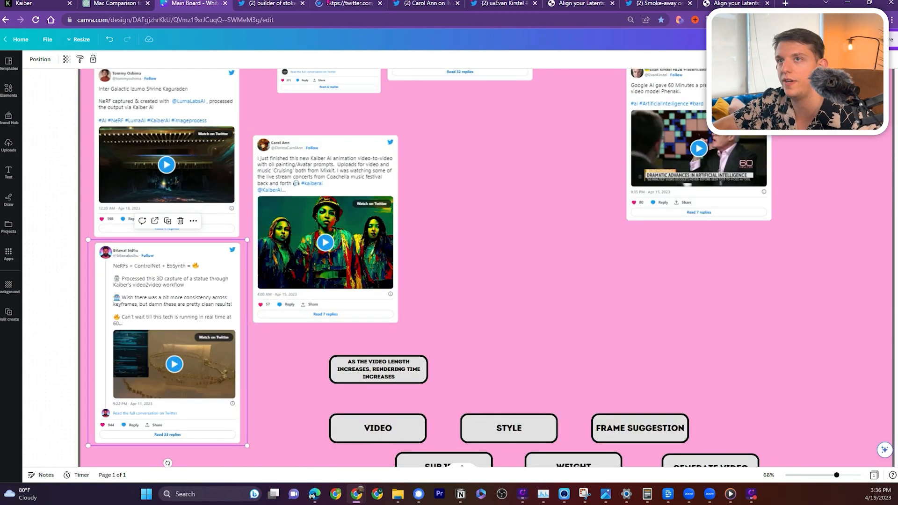
left_click(341, 4)
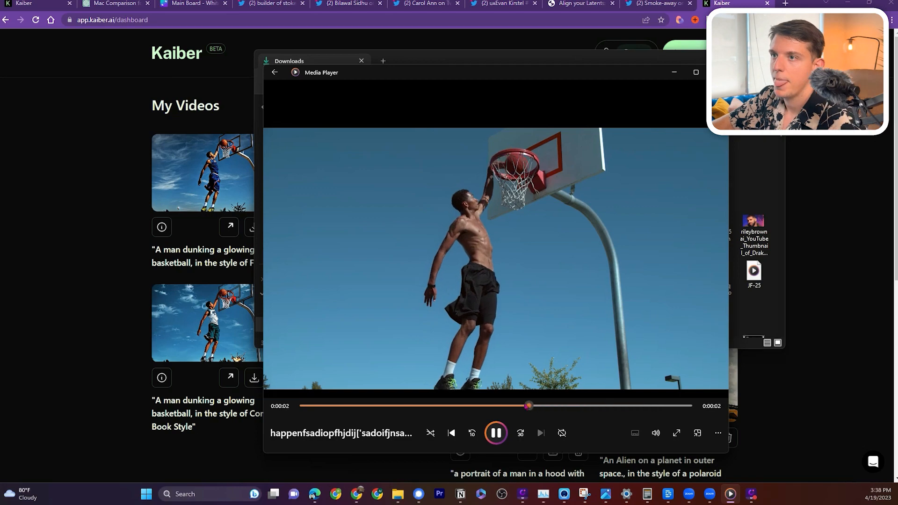
Replay the original basketball dunk clip in Media Player.
left_click(496, 433)
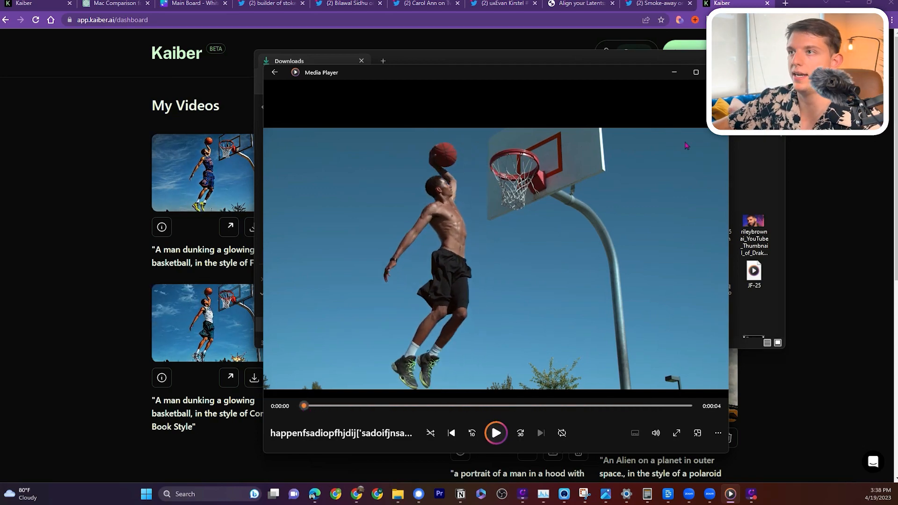
left_click(361, 61)
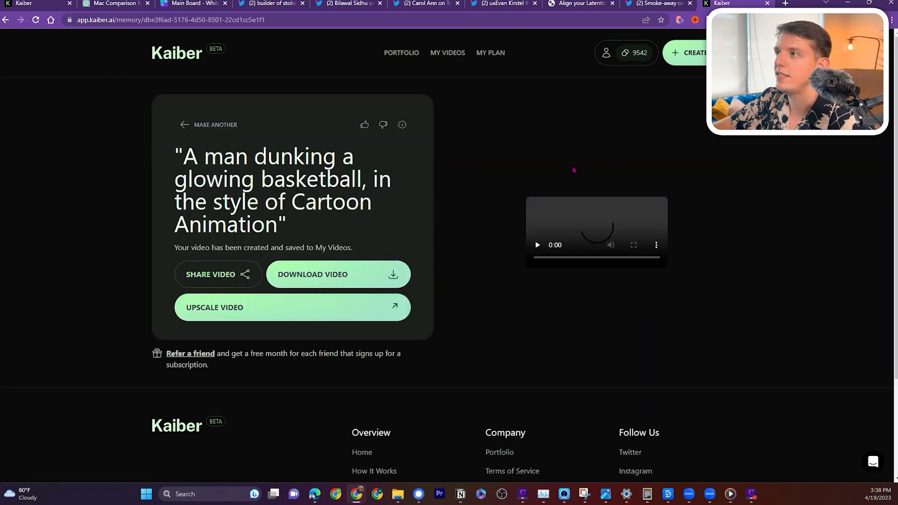
Watch the Cartoon Animation and Film noir dunking videos full screen, then go to the NeRF tweet.
left_click(537, 245)
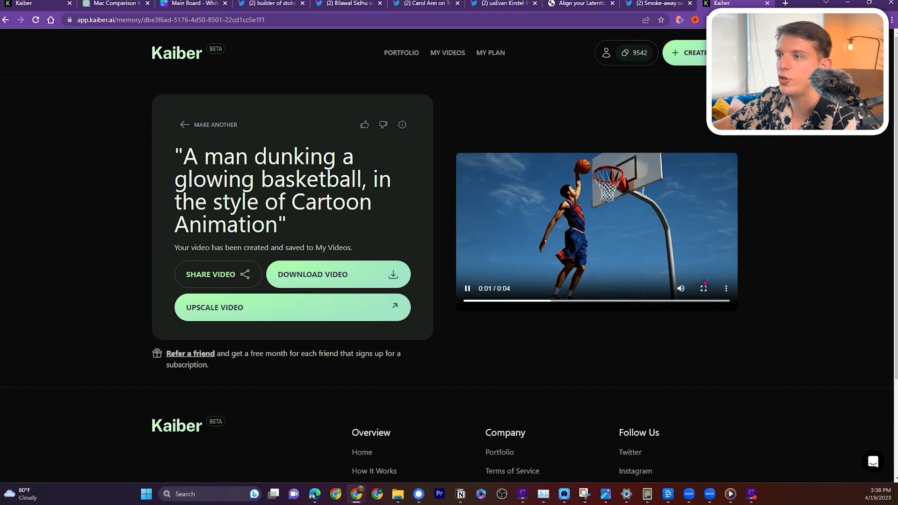
left_click(704, 288)
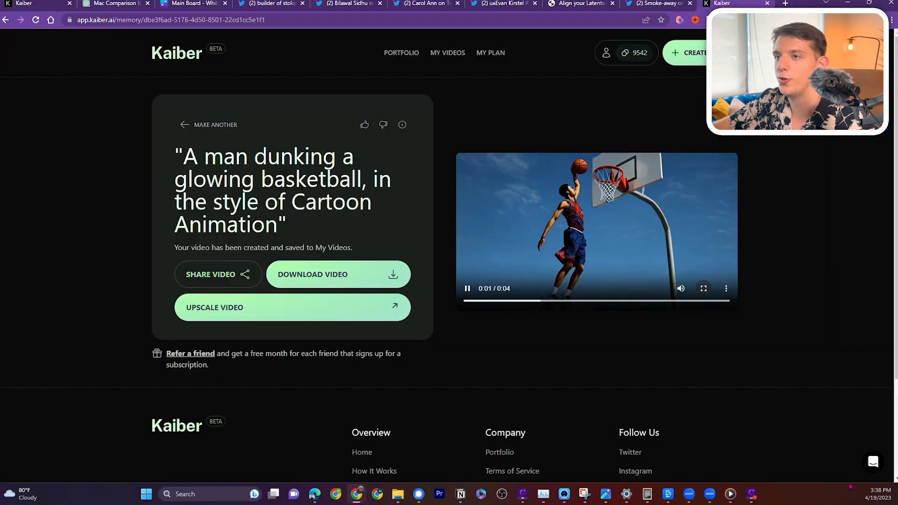
left_click(292, 307)
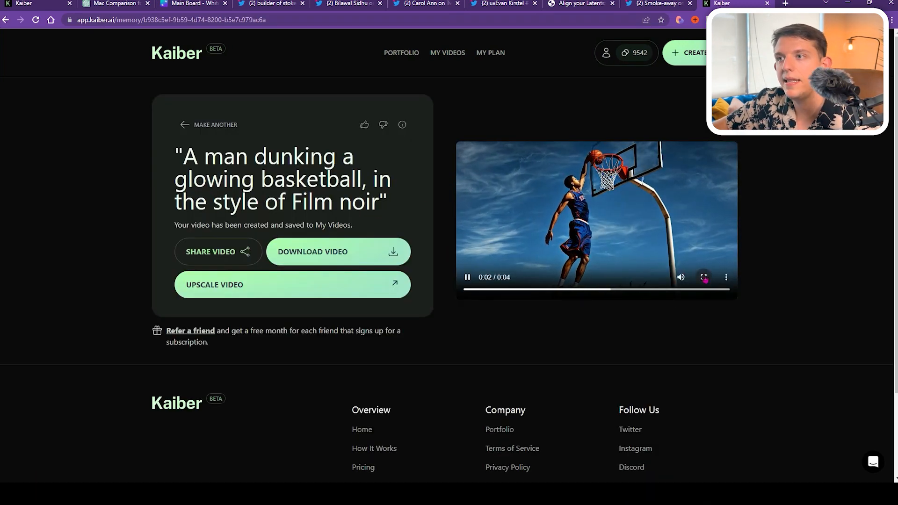
left_click(703, 277)
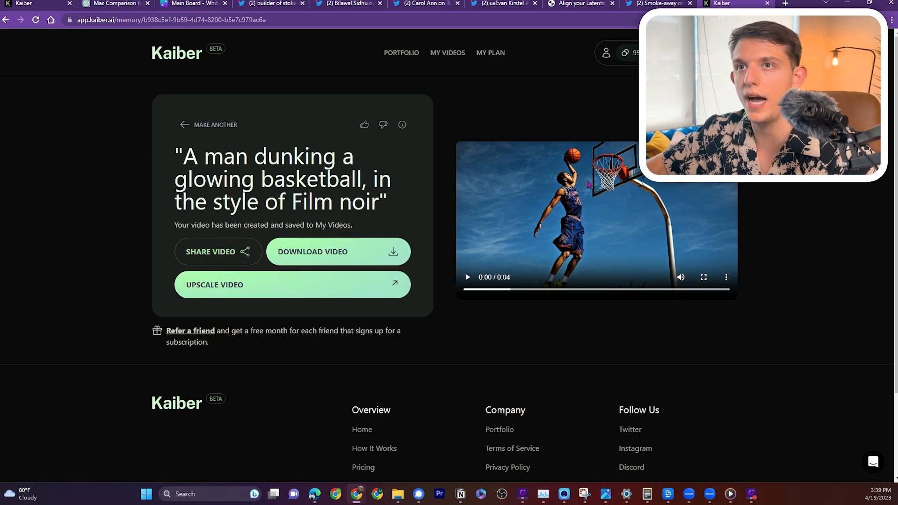
left_click(240, 3)
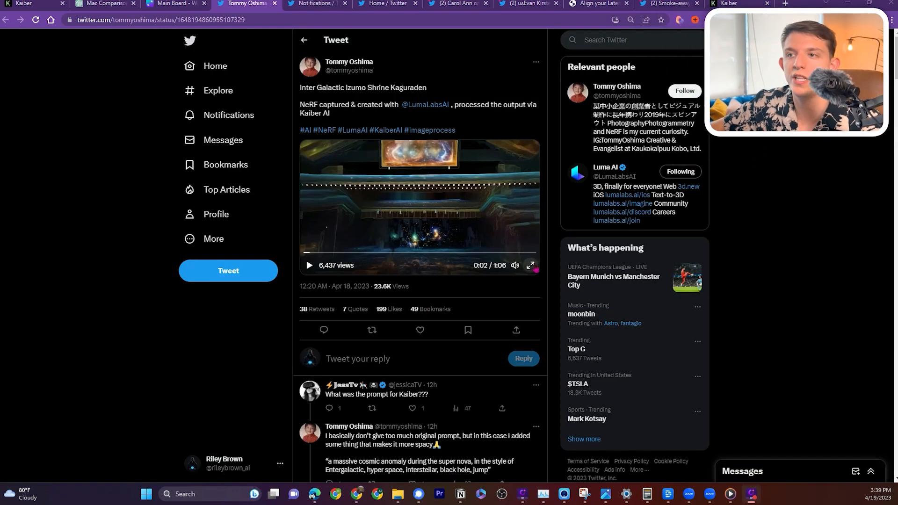
mouse_move(529, 266)
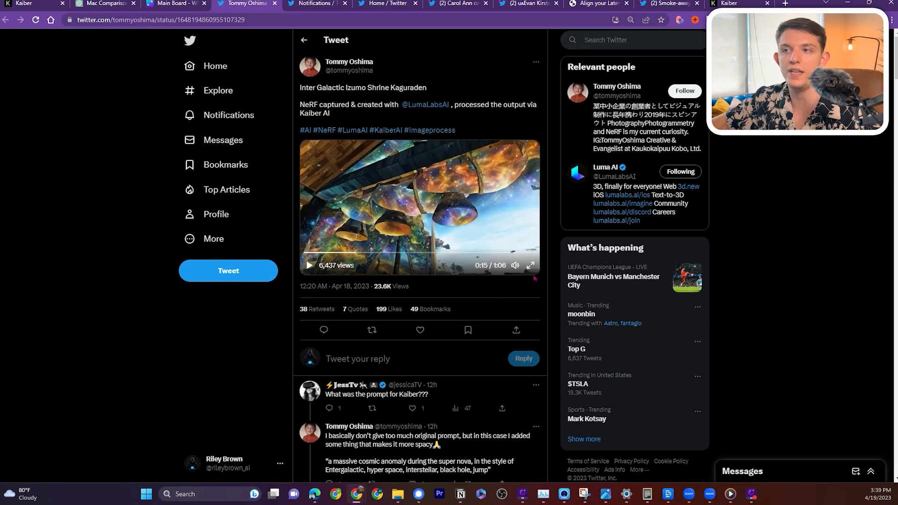
mouse_move(530, 266)
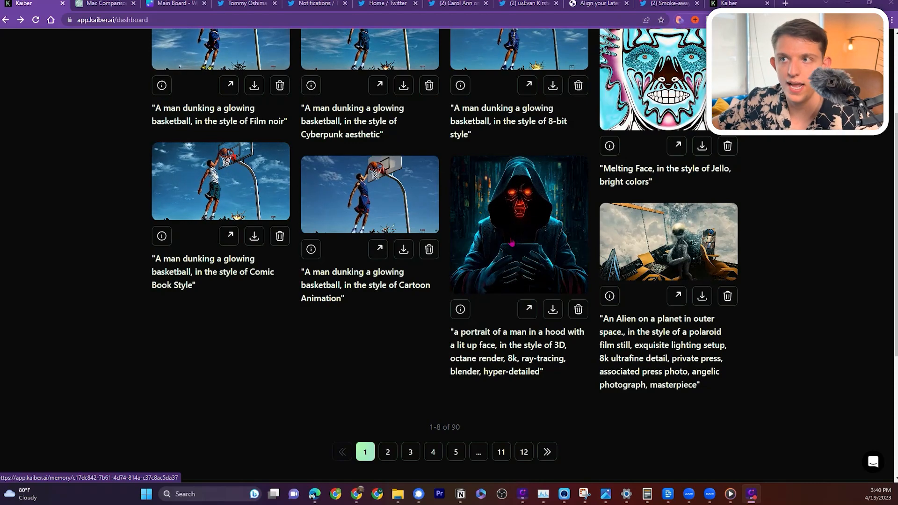
Dismiss the Upscale dialog and play the hooded-man portrait video full screen.
left_click(527, 308)
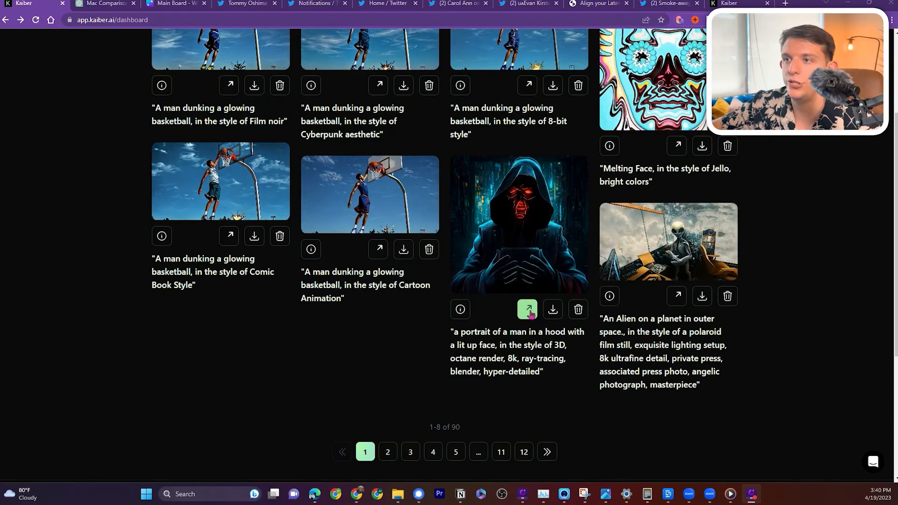
left_click(527, 309)
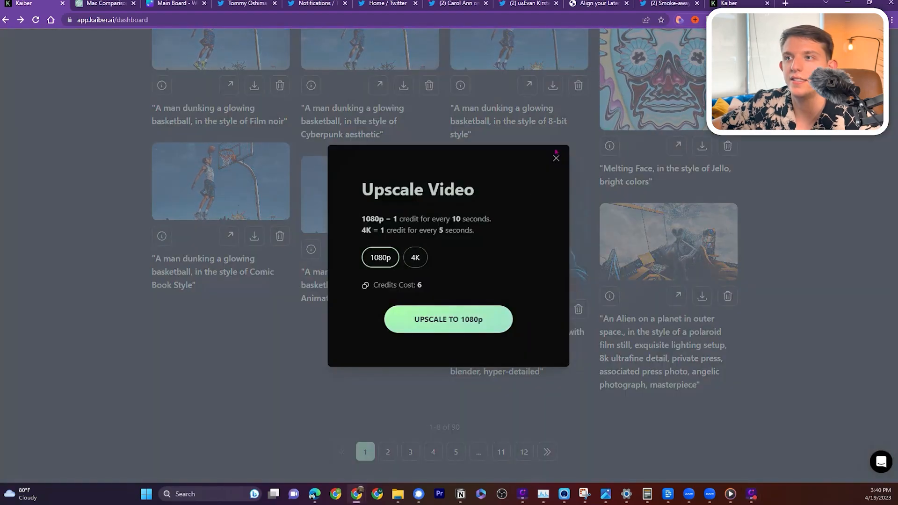
left_click(448, 318)
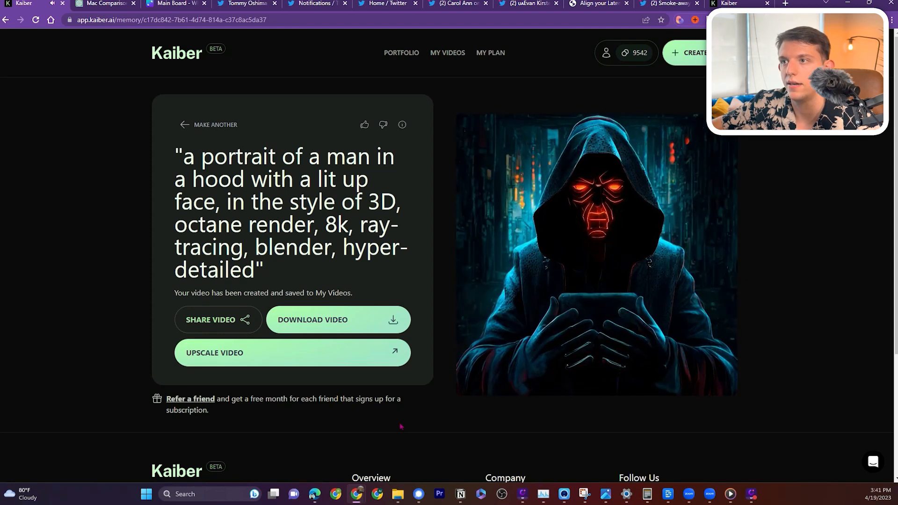
left_click(595, 251)
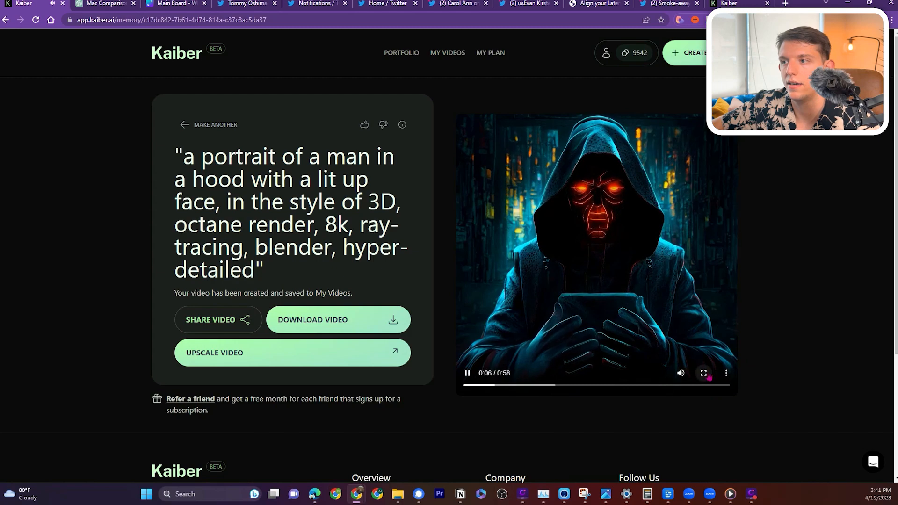
left_click(703, 372)
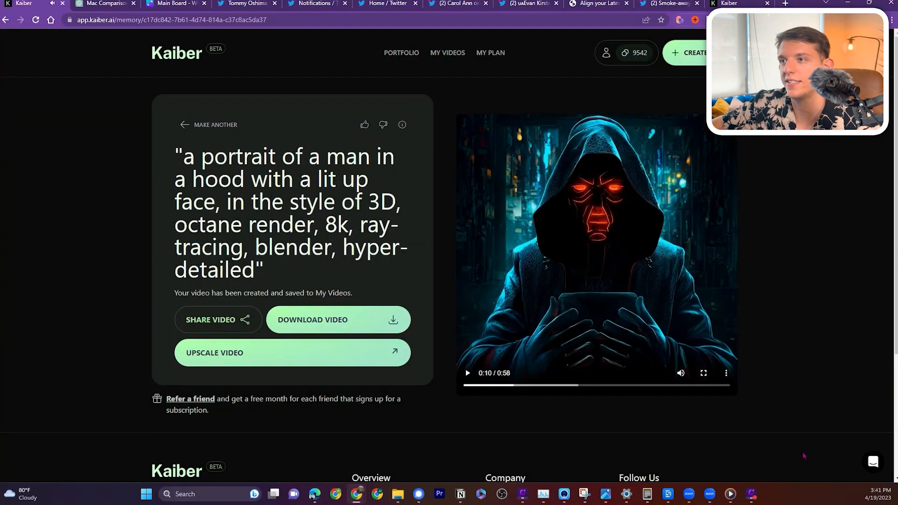
From My Videos, dismiss the Upscale dialog and view the alien-in-space video full screen.
left_click(447, 52)
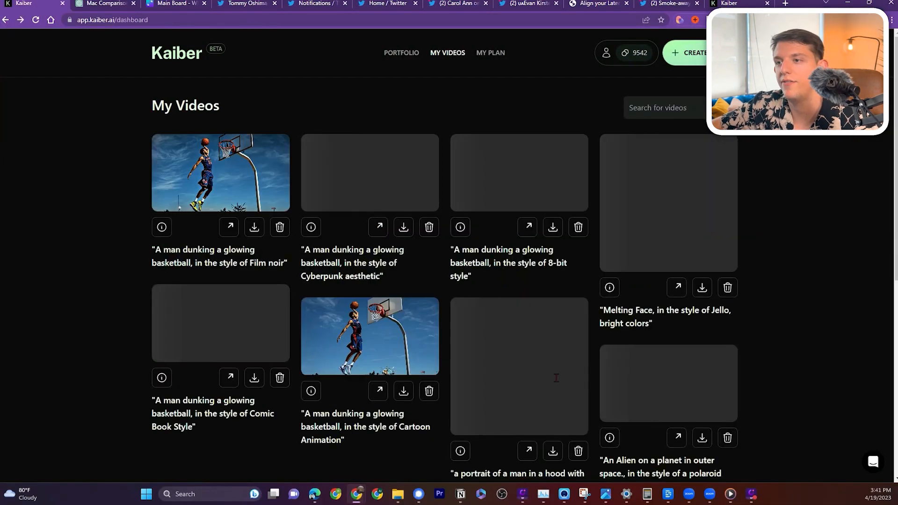
scroll("down", 3)
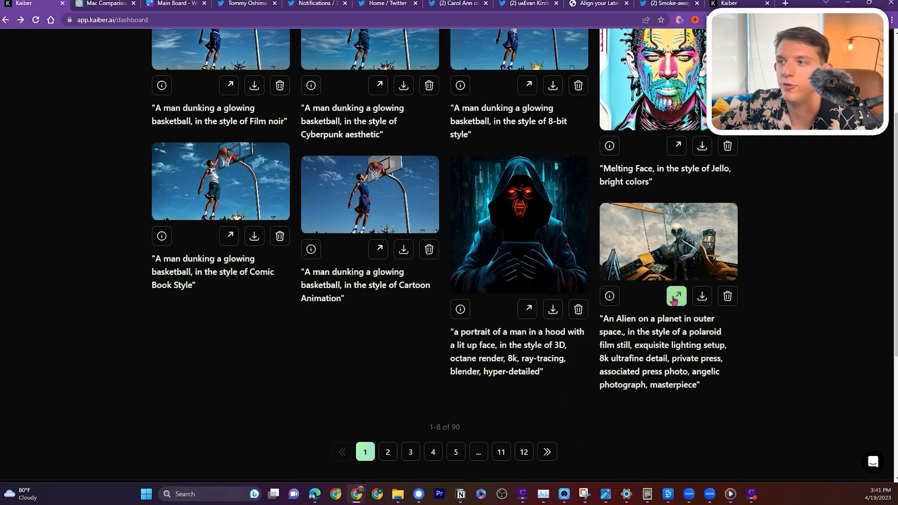
left_click(676, 295)
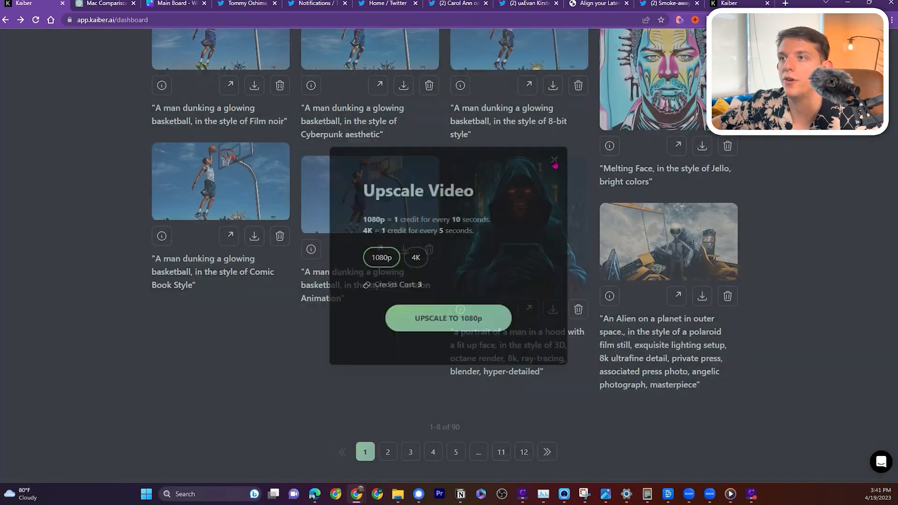
left_click(448, 318)
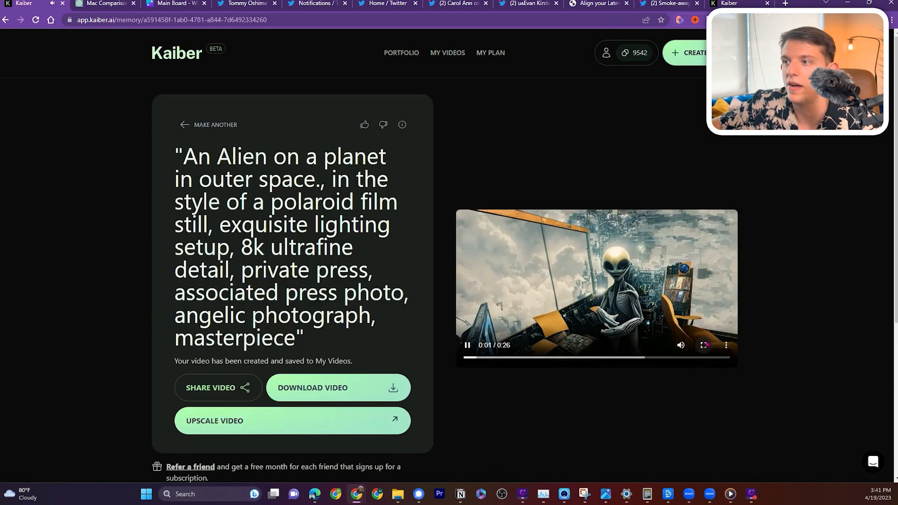
left_click(703, 346)
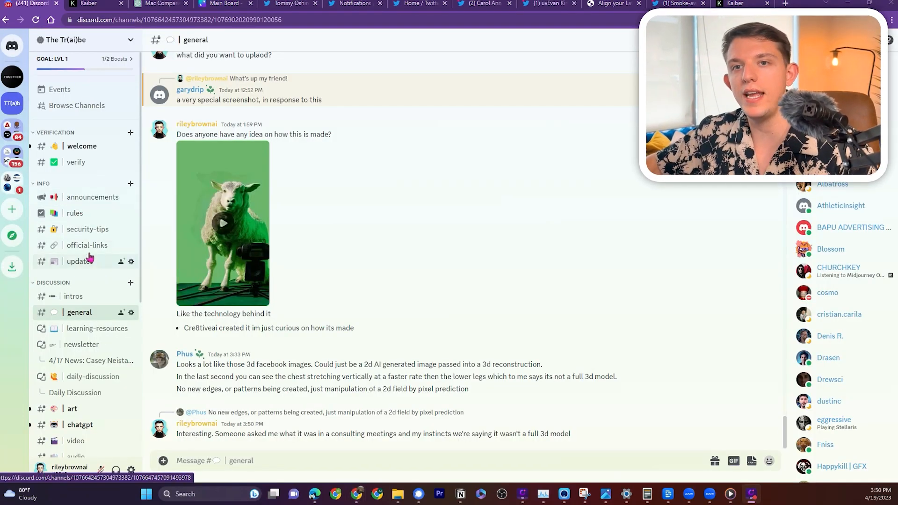
mouse_move(90, 272)
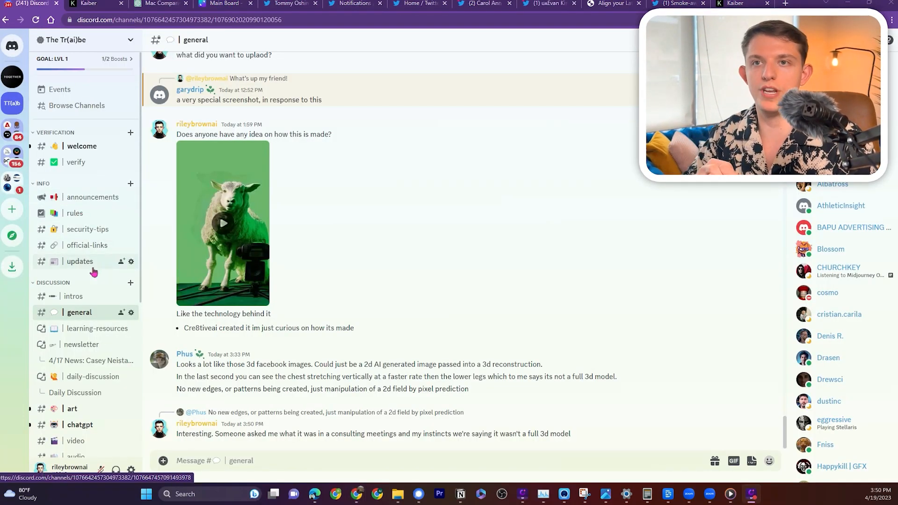
mouse_move(98, 270)
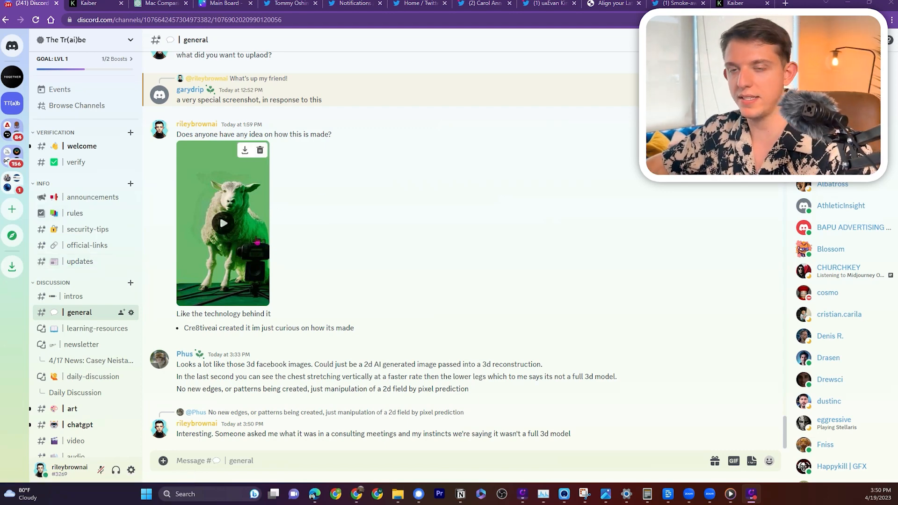
mouse_move(497, 269)
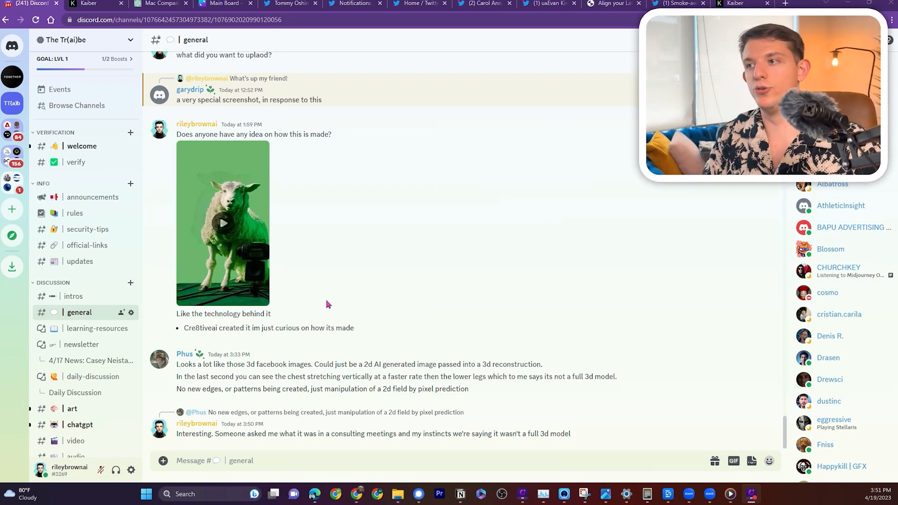
mouse_move(338, 275)
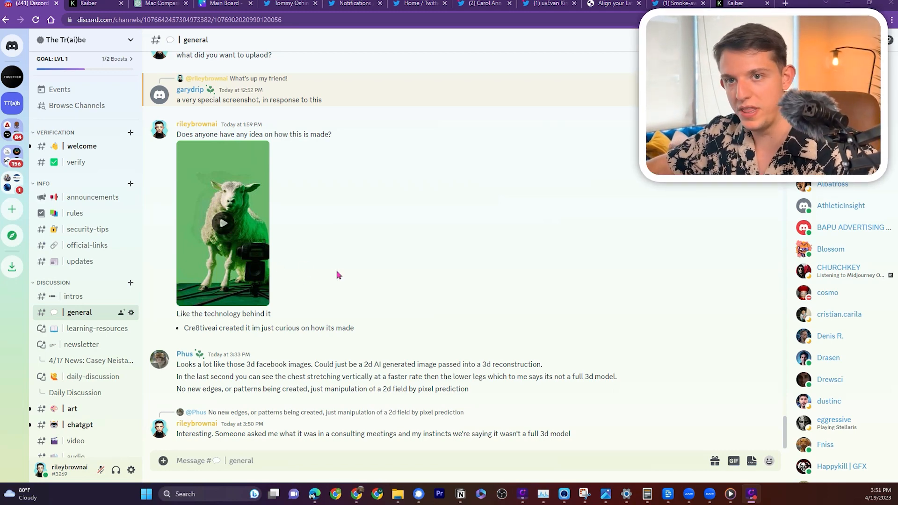